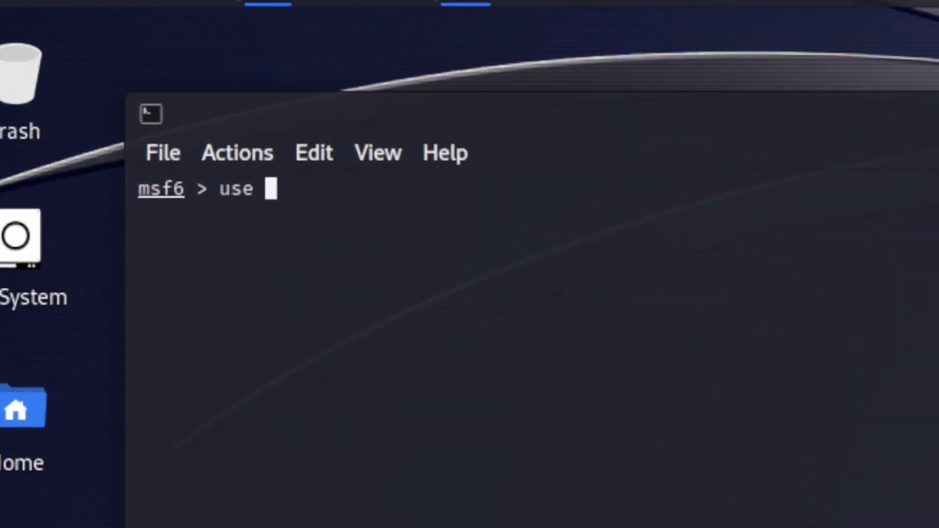
text(payload/android/meterpreter_reverse_tcp)
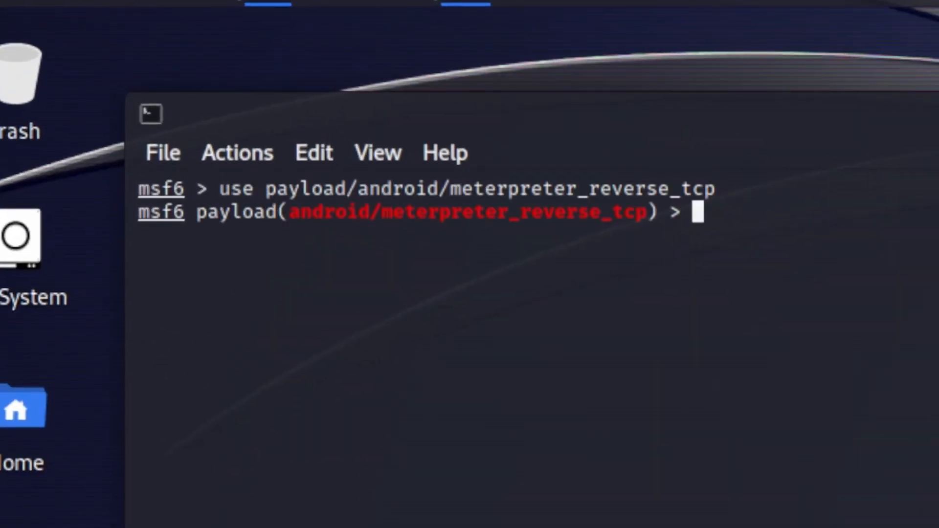
text(options)
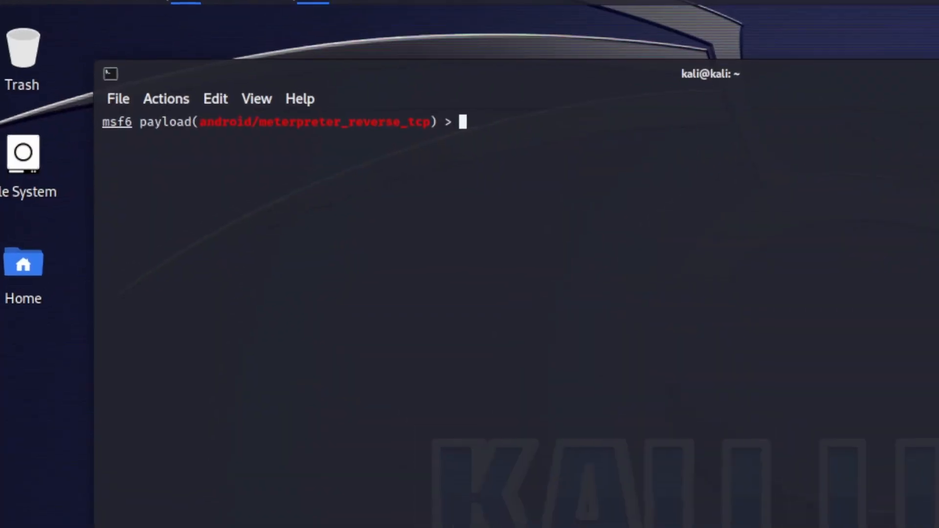
text(use)
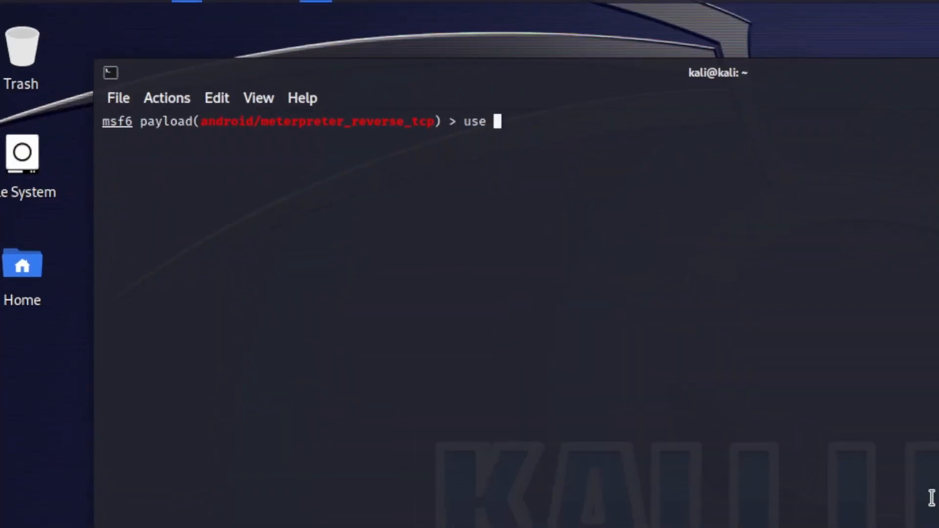
text(exploit/windows/smb/ms17_010_eternalblue)
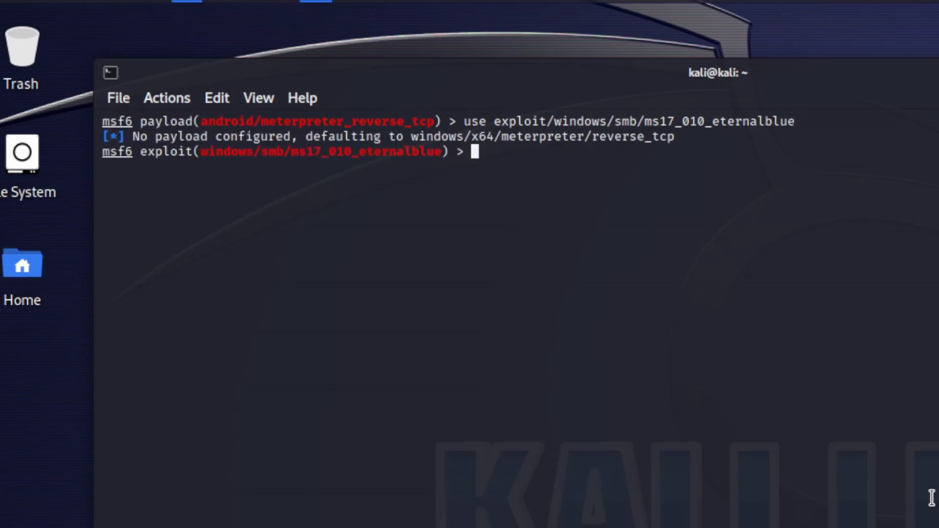
text(options)
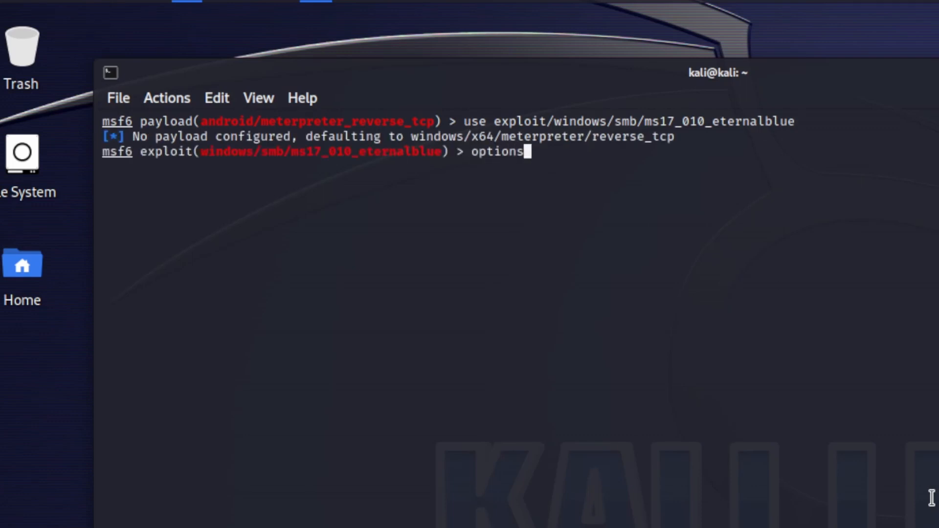